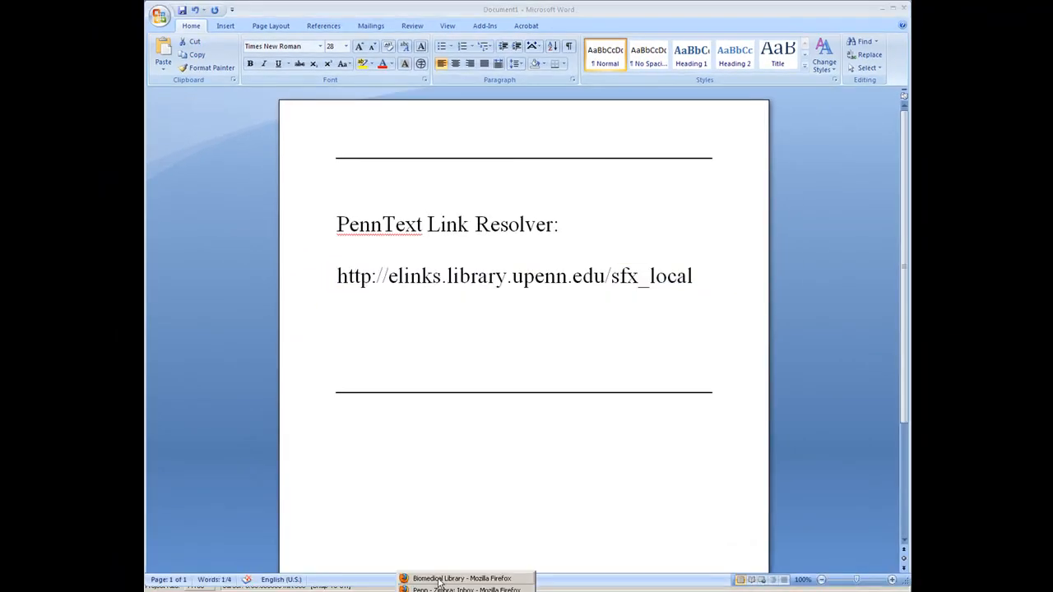
Switch to the Firefox window and open Zotero's Preferences from the Actions gear menu
{"action": "left_click", "coordinate": [461, 579]}
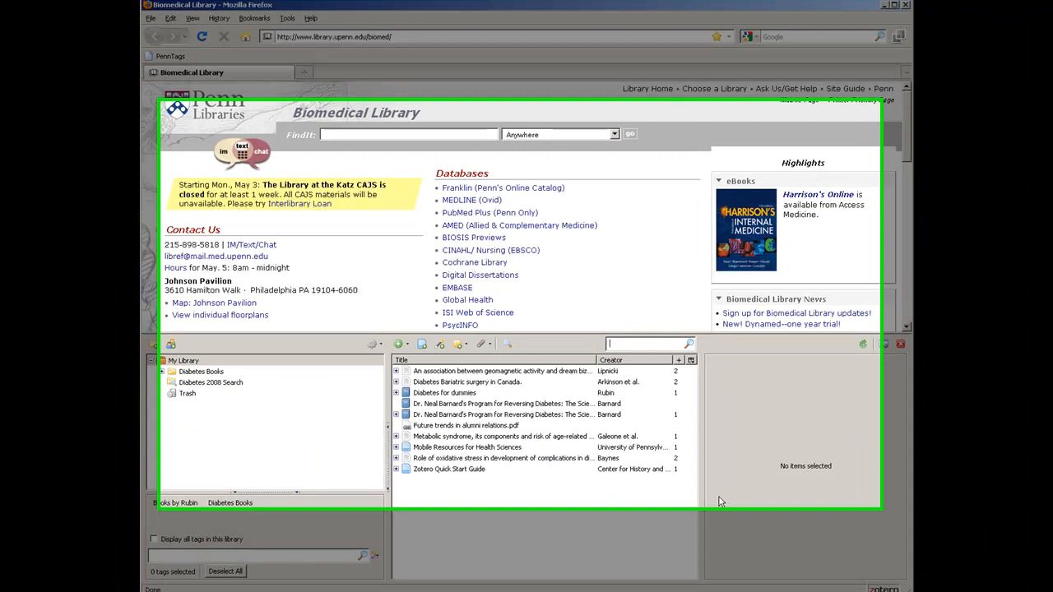
{"action": "left_click", "coordinate": [311, 356]}
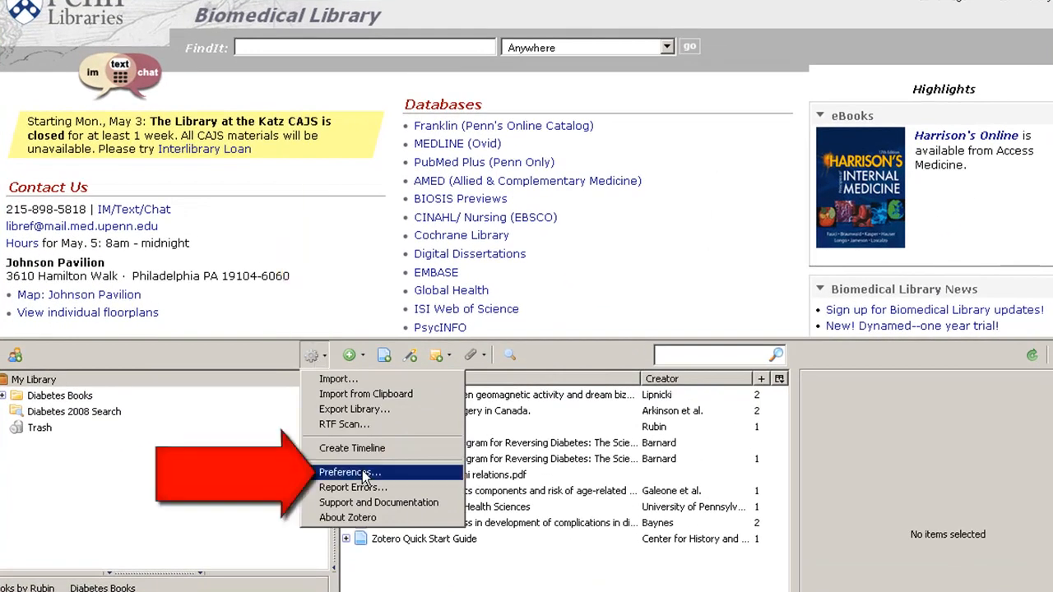
{"action": "left_click", "coordinate": [349, 472]}
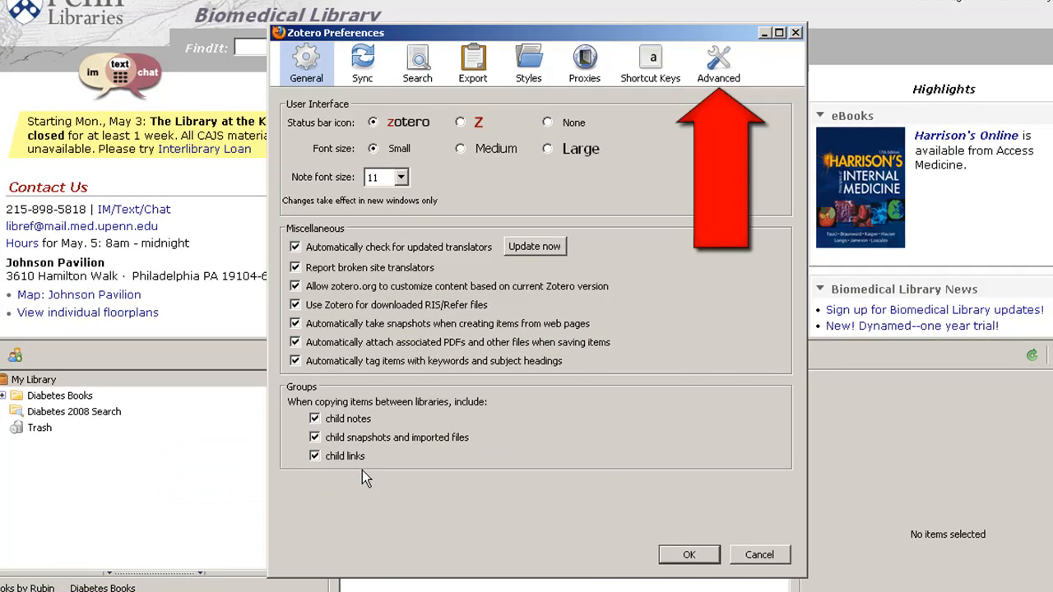
{"action": "left_click", "coordinate": [717, 63]}
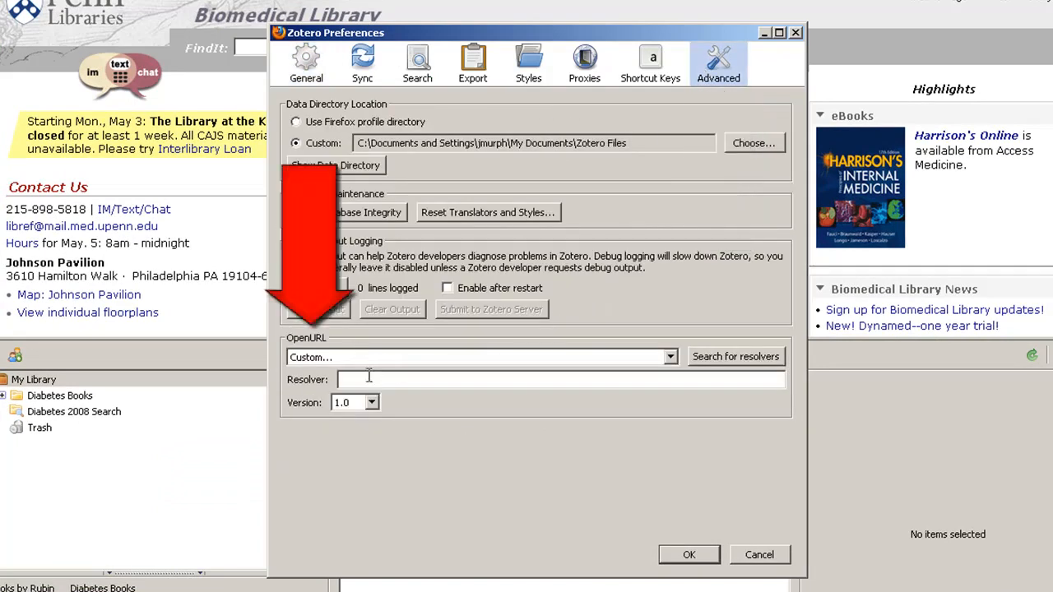
{"action": "type", "text": "http://elinks.library.upenn.edu/sfx_local"}
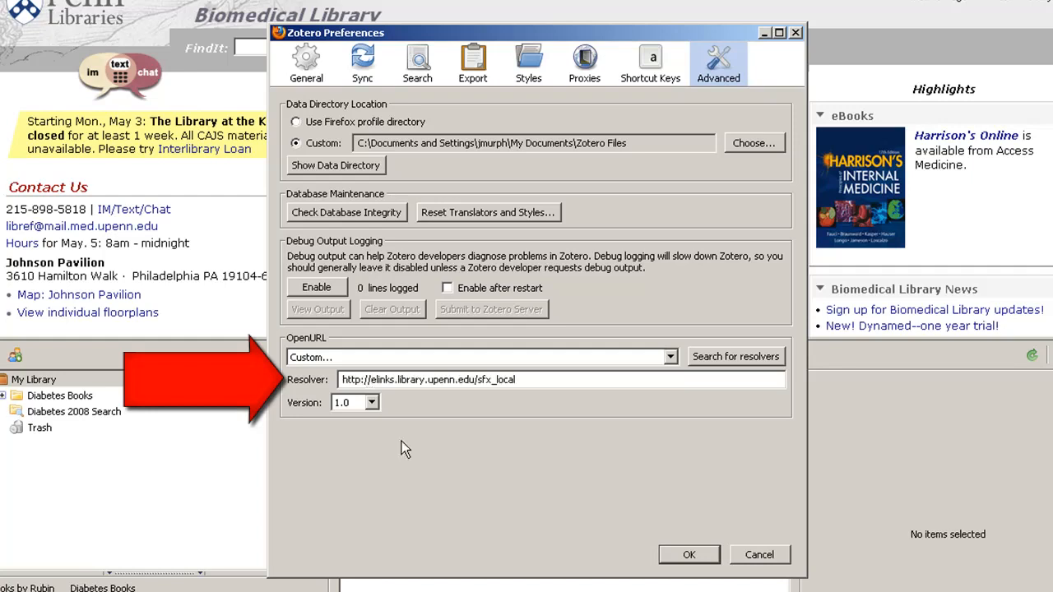
{"action": "mouse_move", "coordinate": [438, 490]}
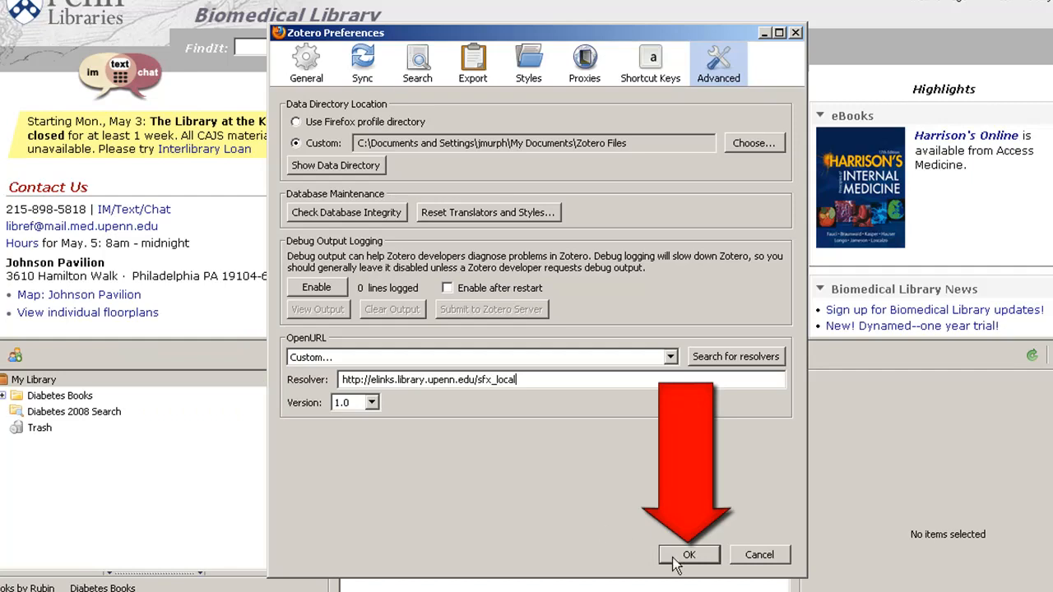
{"action": "left_click", "coordinate": [688, 554]}
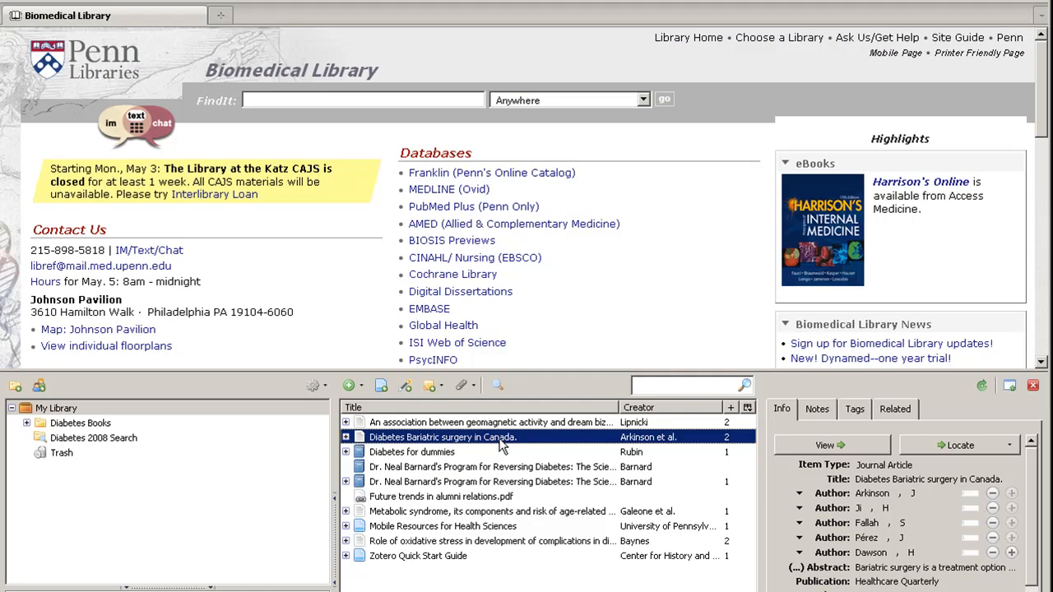
{"action": "mouse_move", "coordinate": [727, 513]}
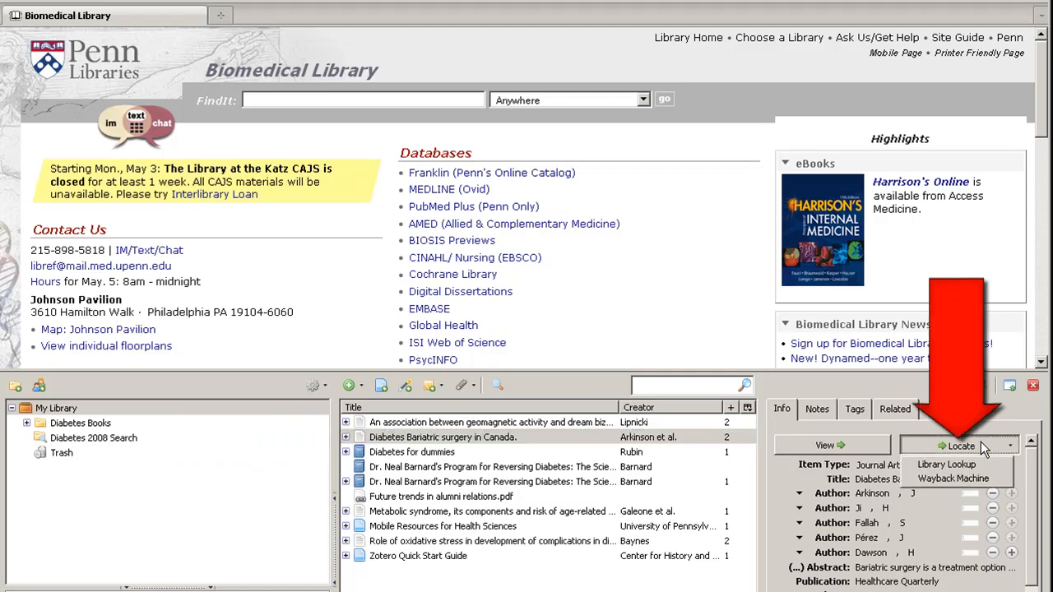
{"action": "mouse_move", "coordinate": [946, 464]}
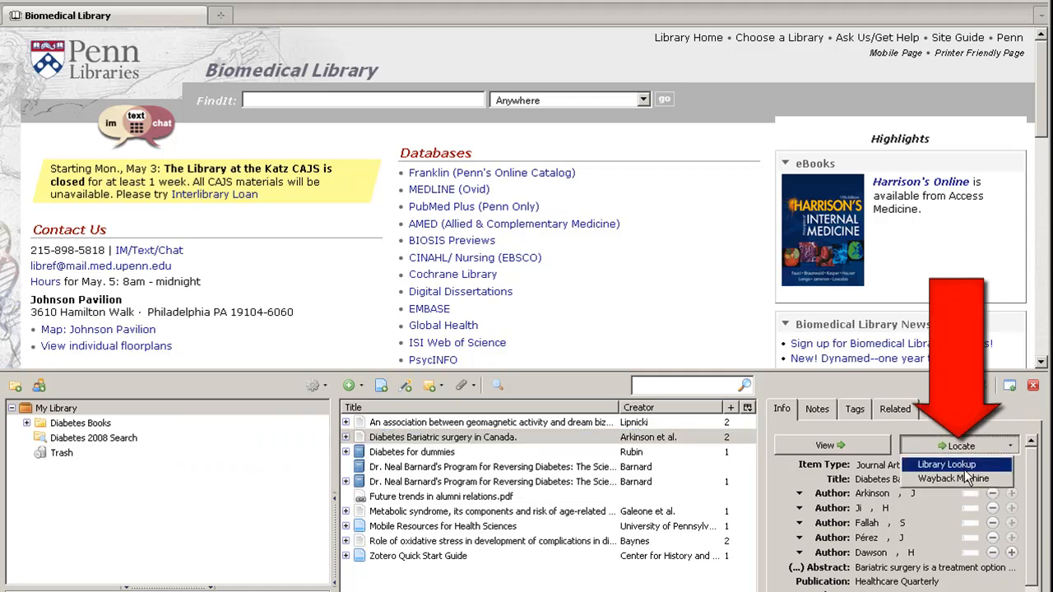
Run Library Lookup to open the PennText page for 'Diabetes Bariatric surgery in Canada'
{"action": "left_click", "coordinate": [947, 464]}
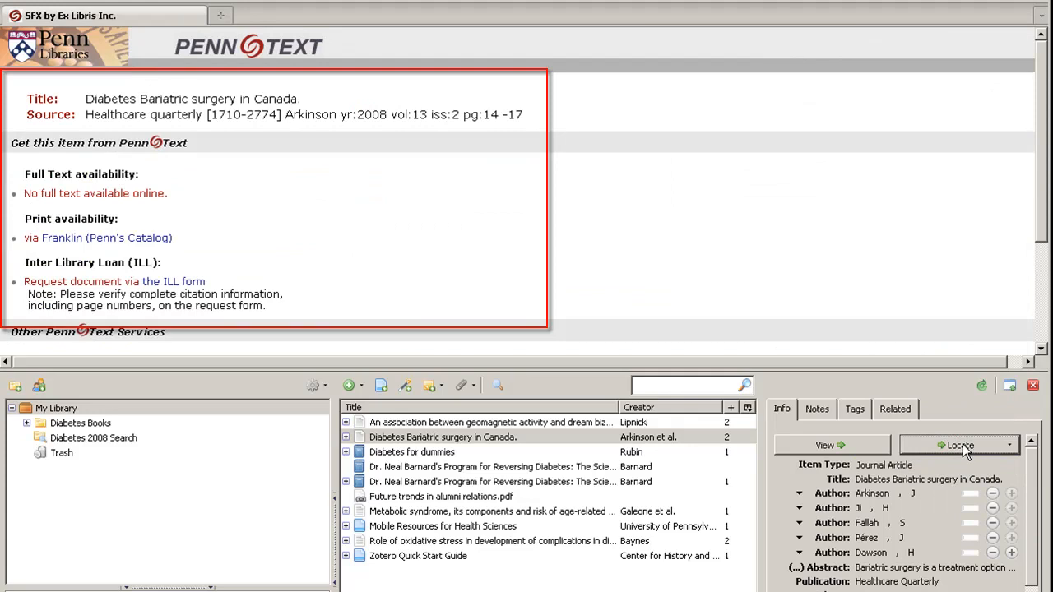